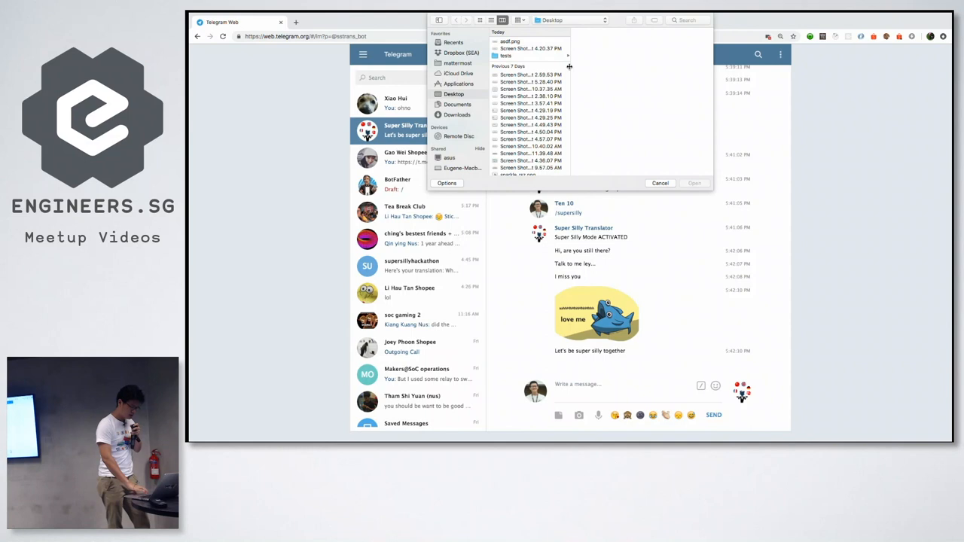
Step: Send Chinese-Emergency-Exit.svg from the tests folder to the Super Silly Translator bot
left_click(509, 56)
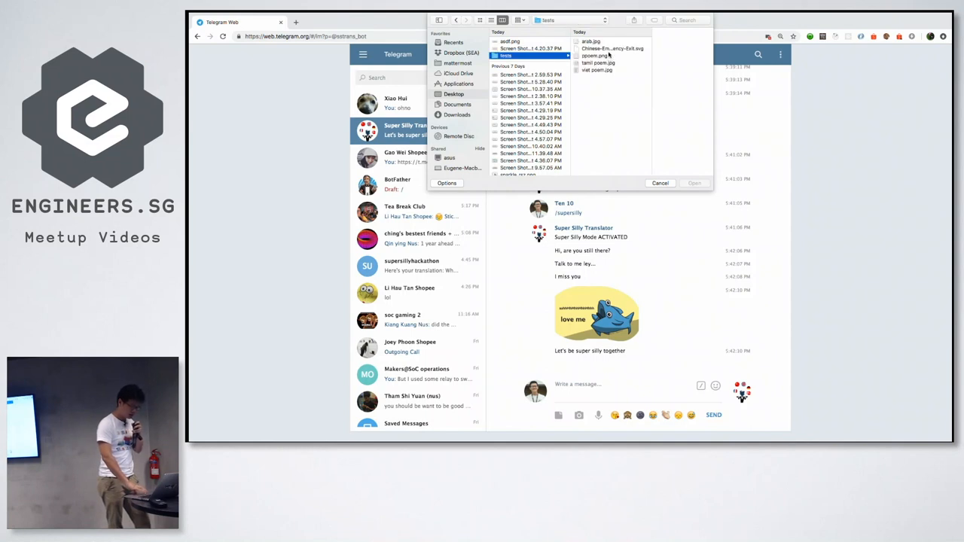
left_click(602, 48)
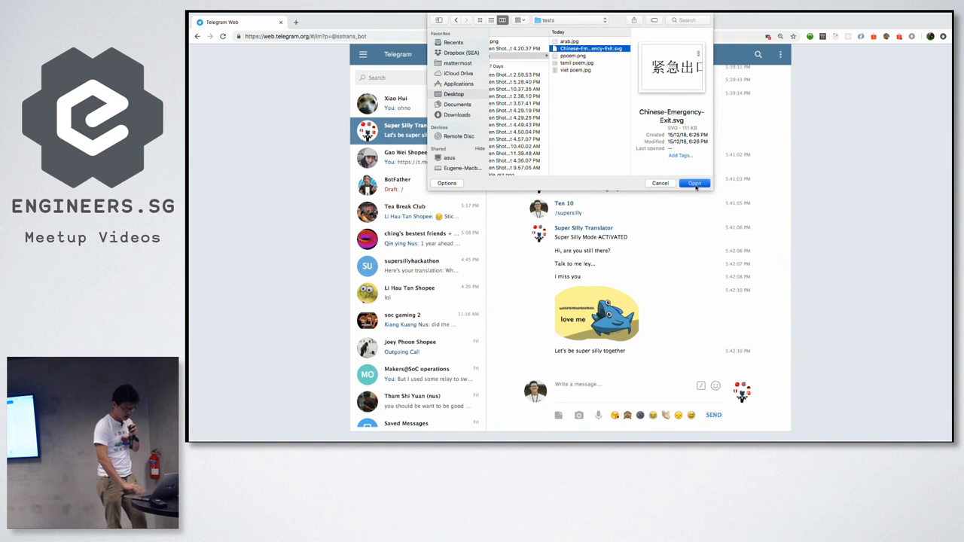
left_click(694, 183)
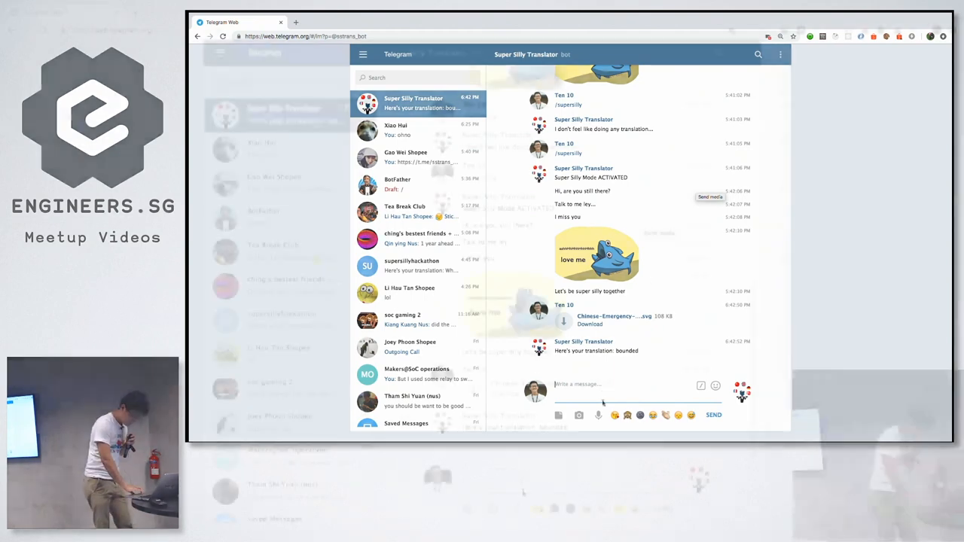
Step: Send the ppoem.png Chinese poem image to the bot, then start typing a command
left_click(551, 415)
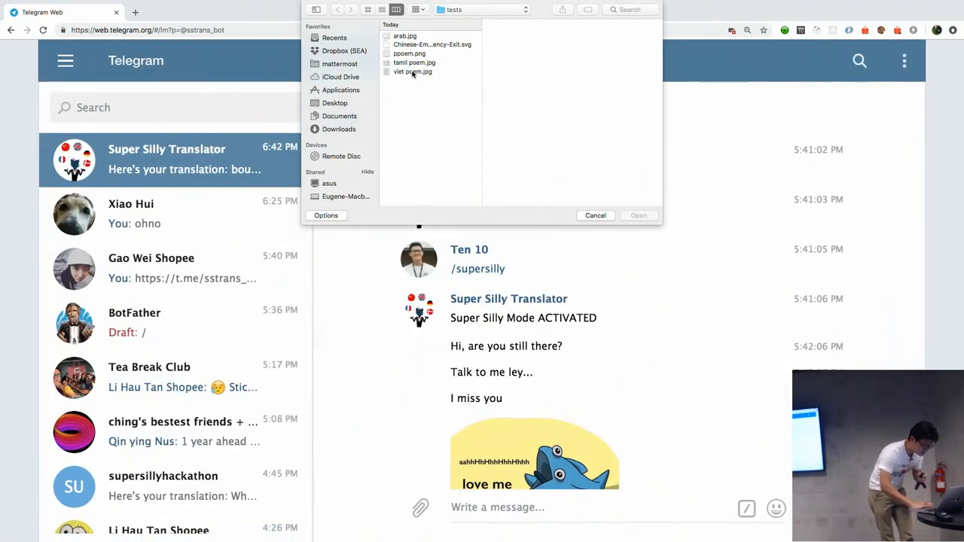
left_click(411, 53)
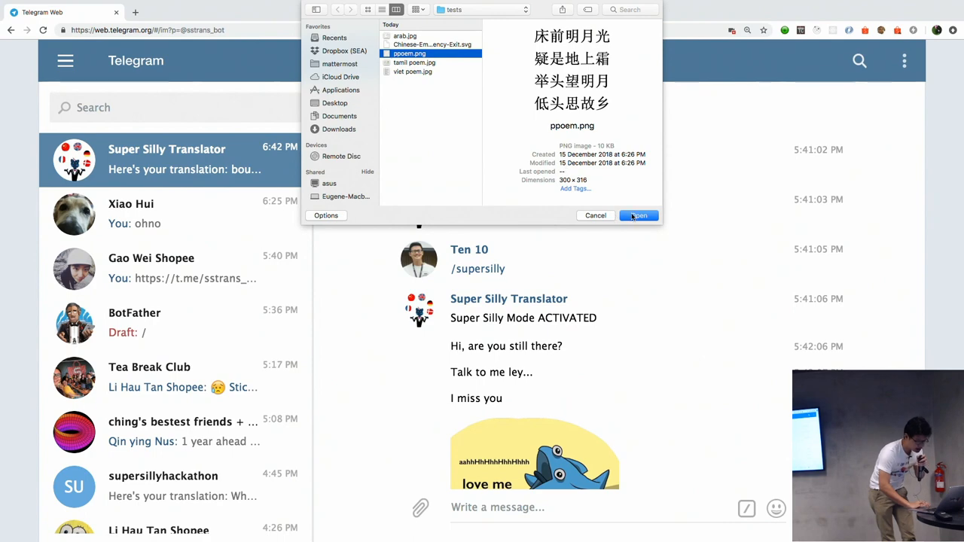
left_click(639, 216)
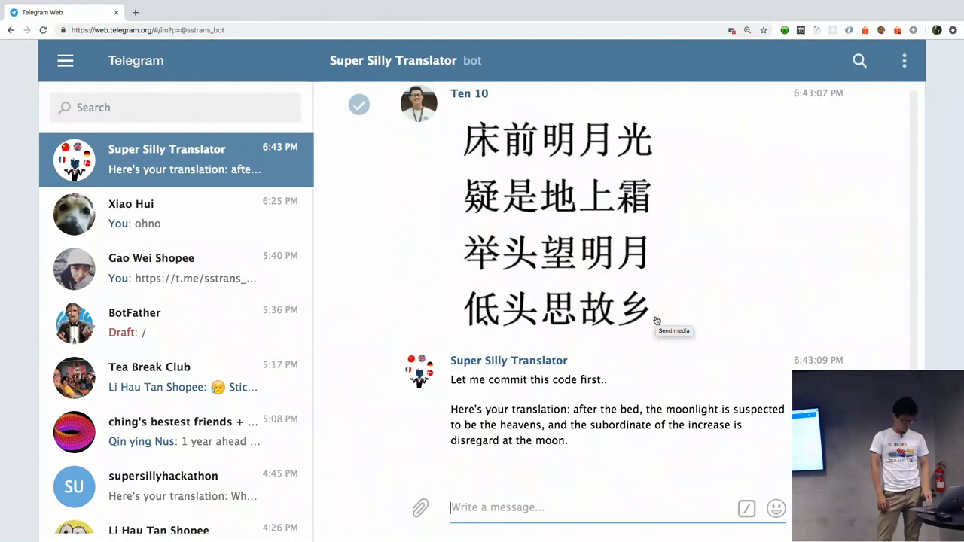
mouse_move(658, 289)
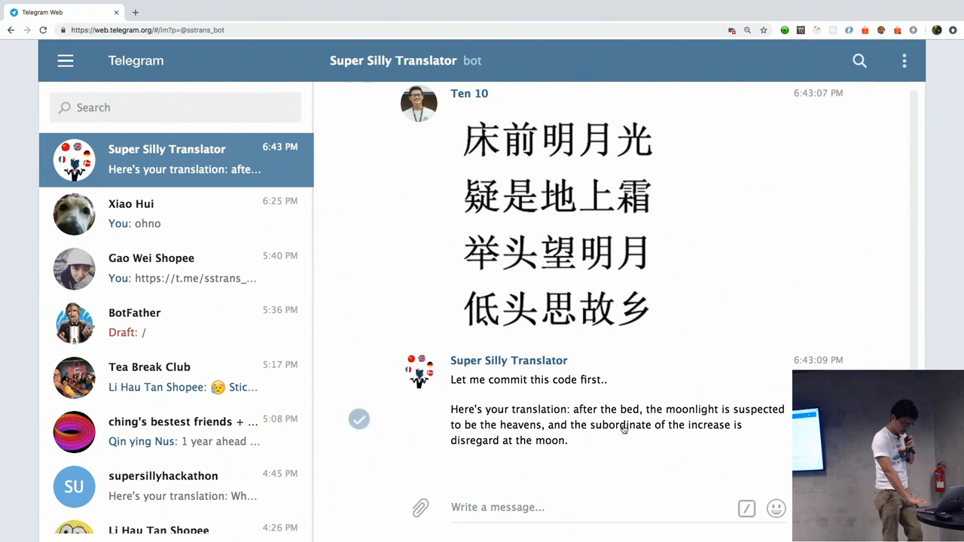
type("/")
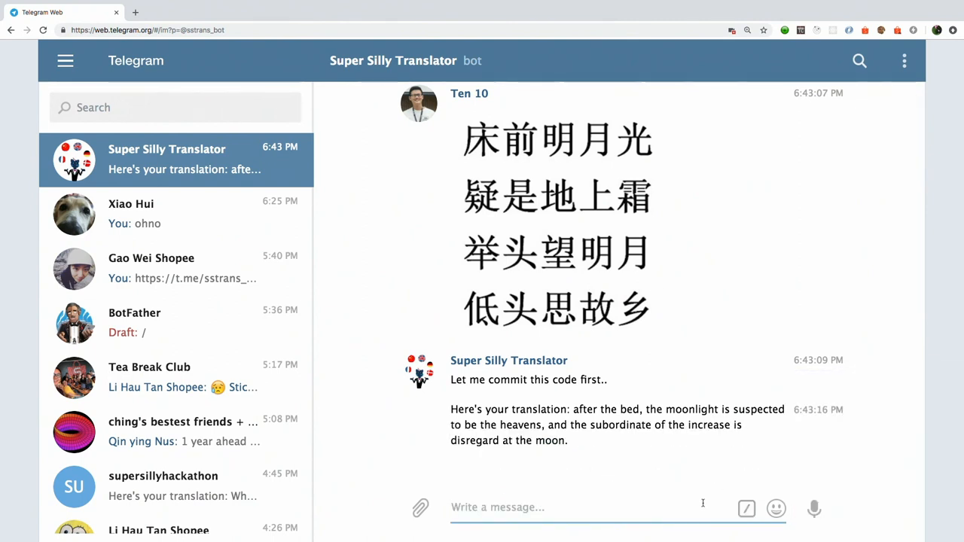
mouse_move(700, 505)
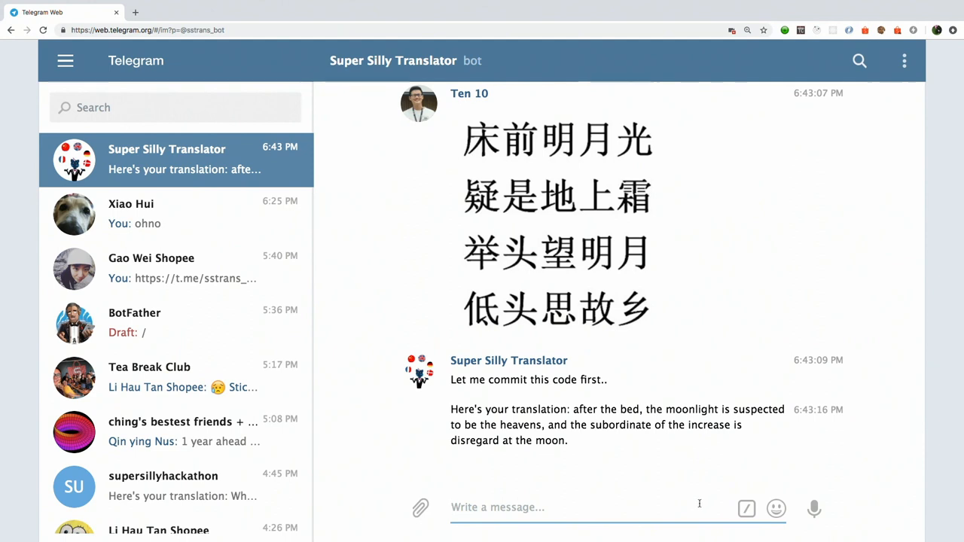
Step: Send 'hello' to the bot and issue the /goodboi command
type("he")
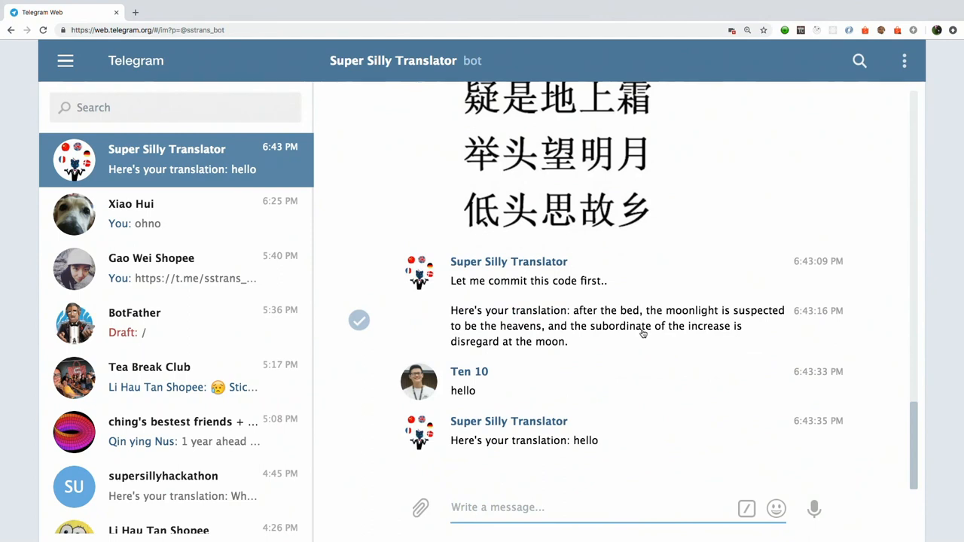
type("he")
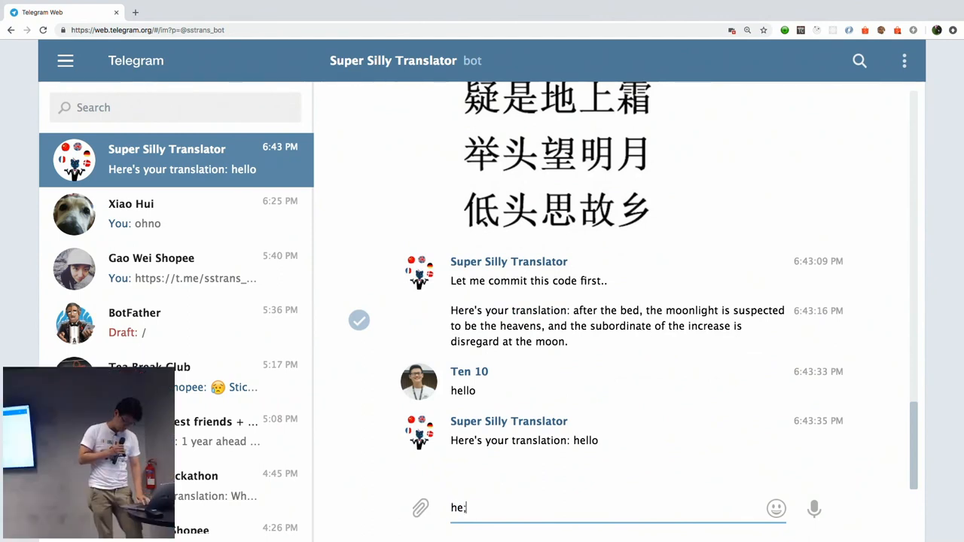
key("Enter")
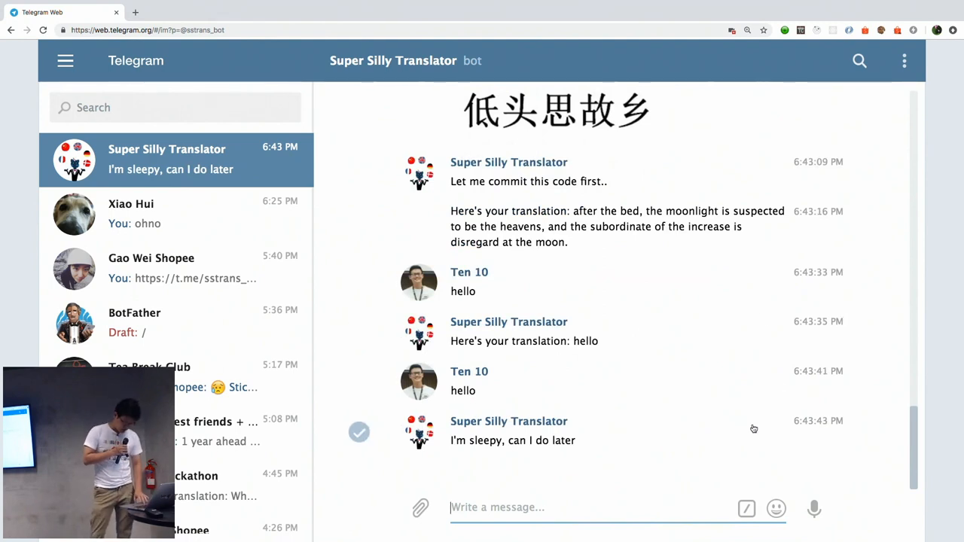
type("/")
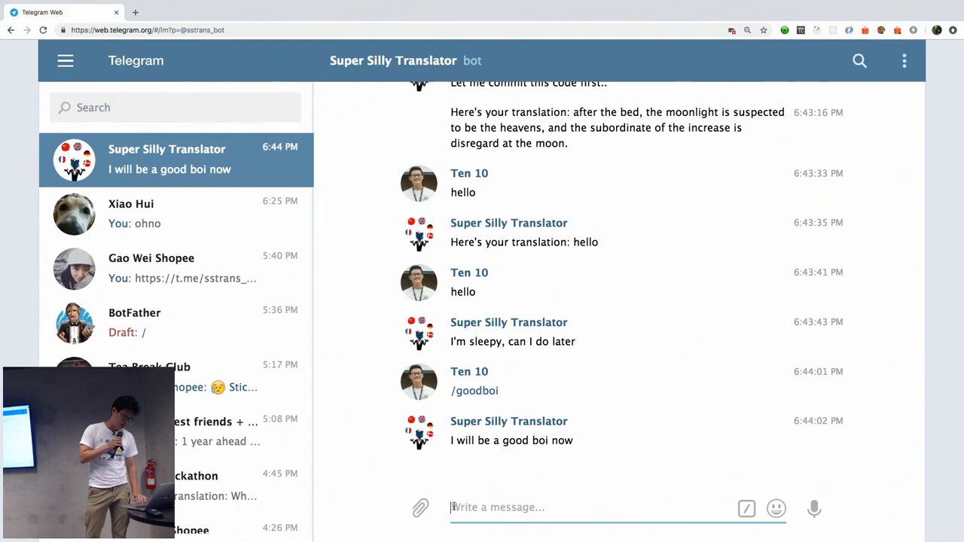
Step: Attach and send tamil poem.jpg from the tests folder to the bot
left_click(422, 508)
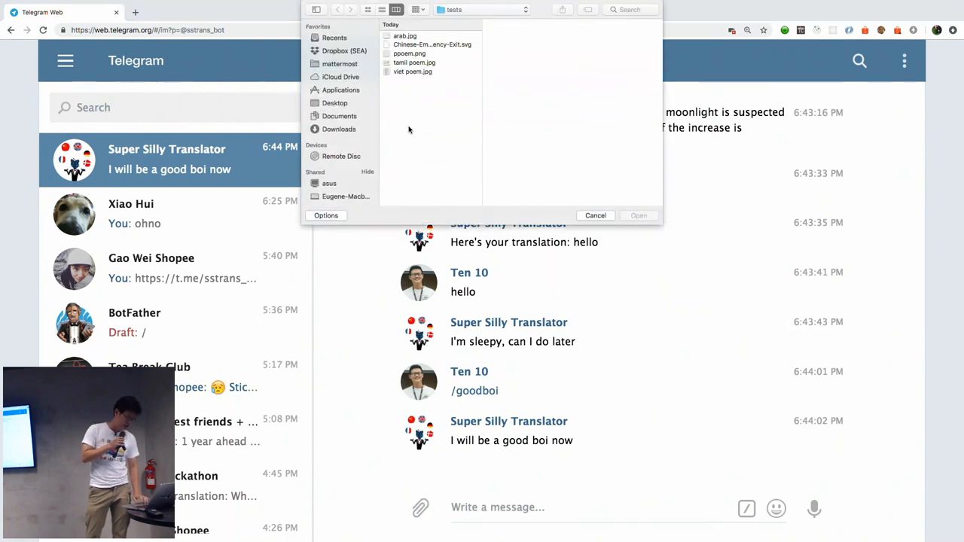
left_click(414, 62)
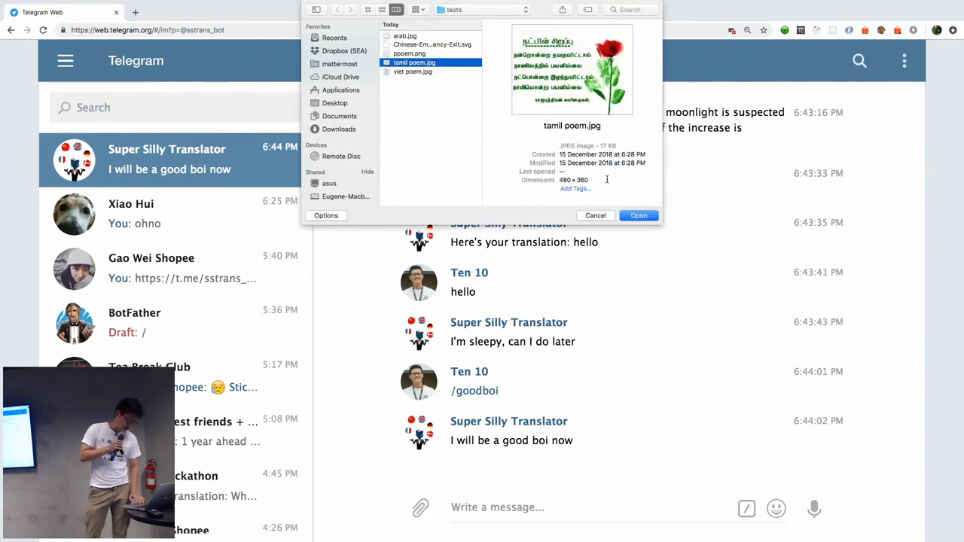
left_click(639, 216)
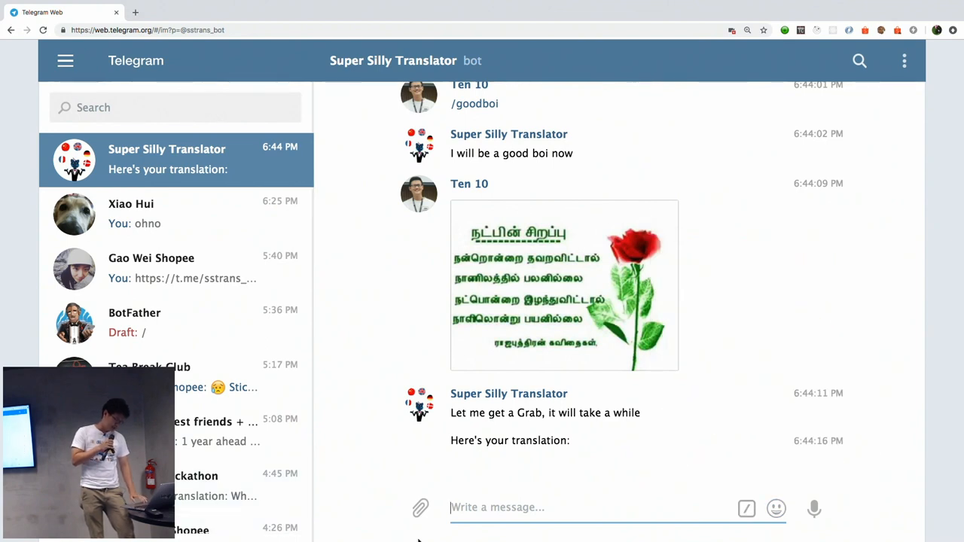
Step: Attach and send the arab.jpg Arabic poem image to the bot
left_click(420, 507)
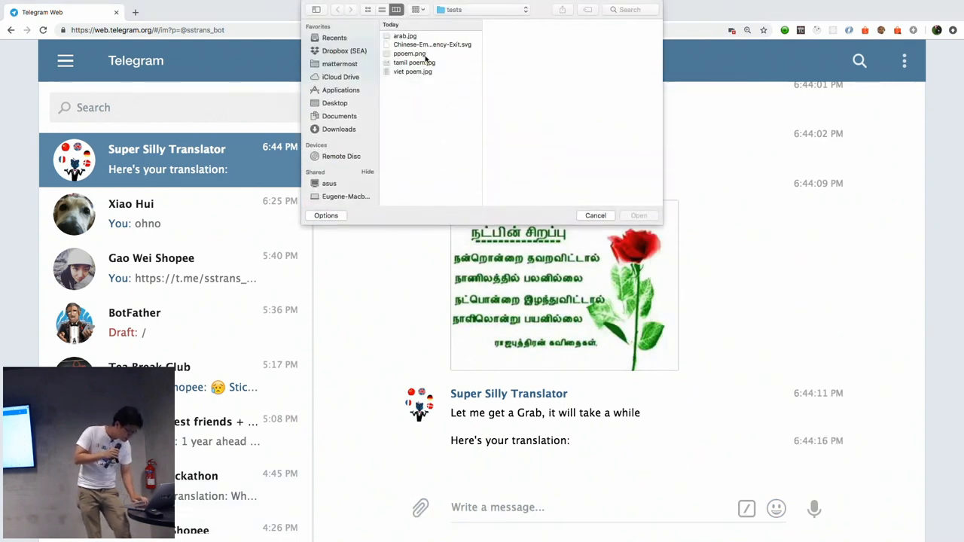
left_click(405, 36)
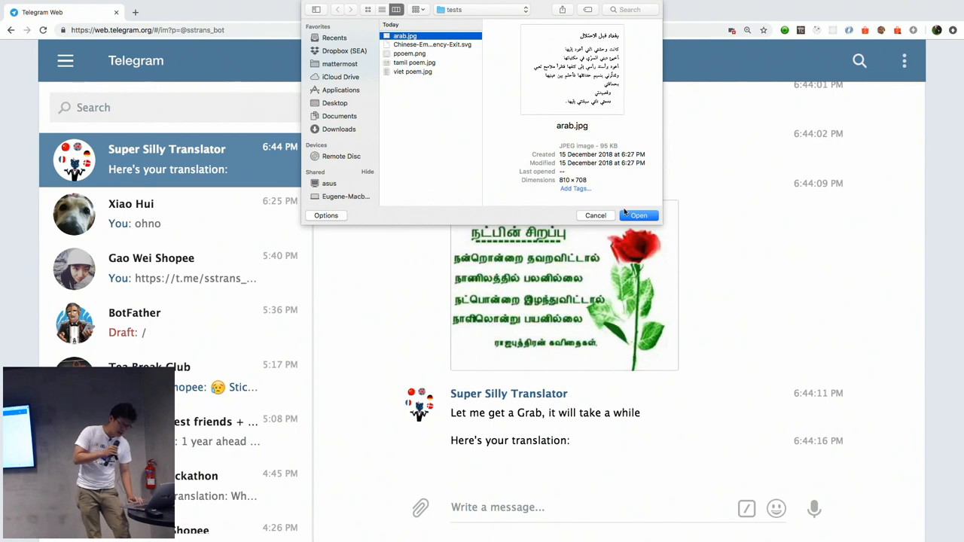
left_click(639, 215)
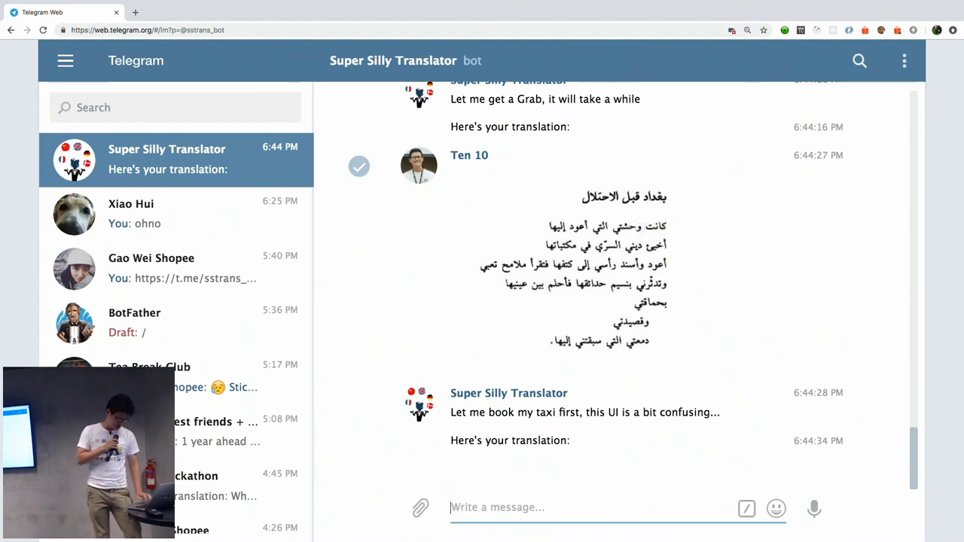
mouse_move(776, 508)
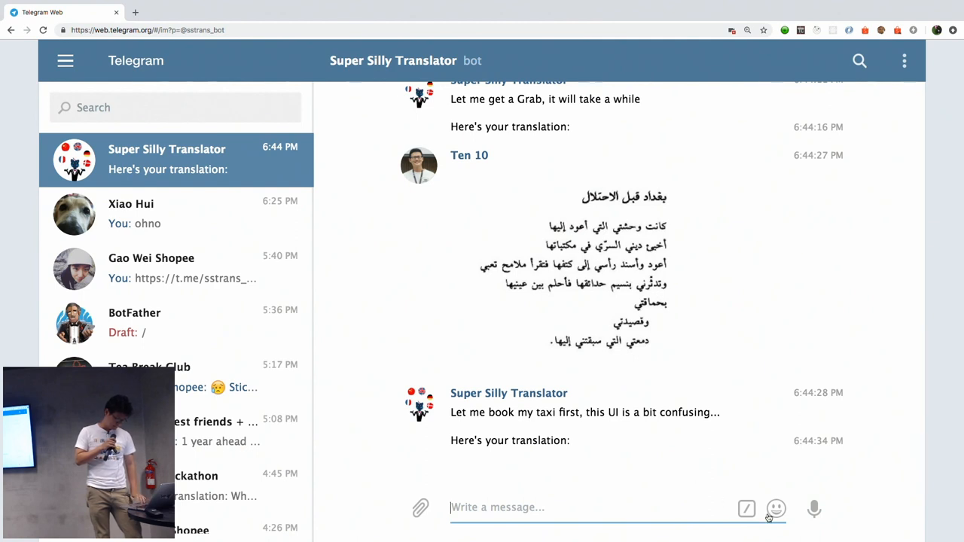
Step: Send /goodboi from the command suggestion list
type("/")
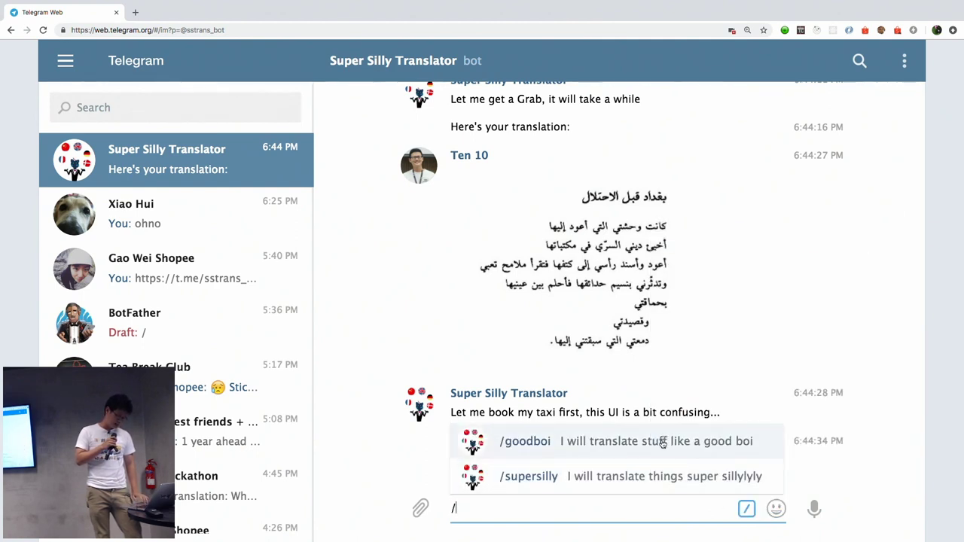
left_click(527, 442)
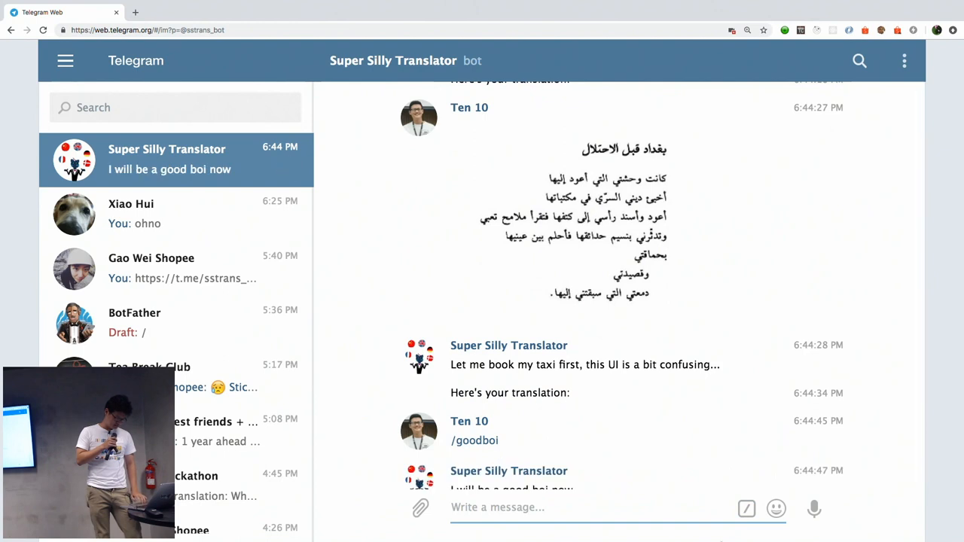
scroll("down", 3)
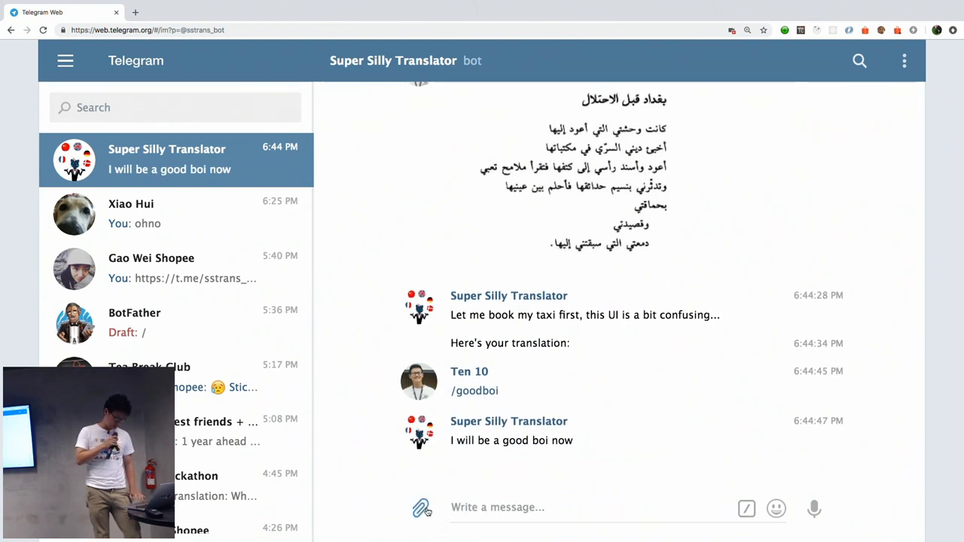
Step: Resend ppoem.png to the bot, then issue the /supersilly command
left_click(427, 508)
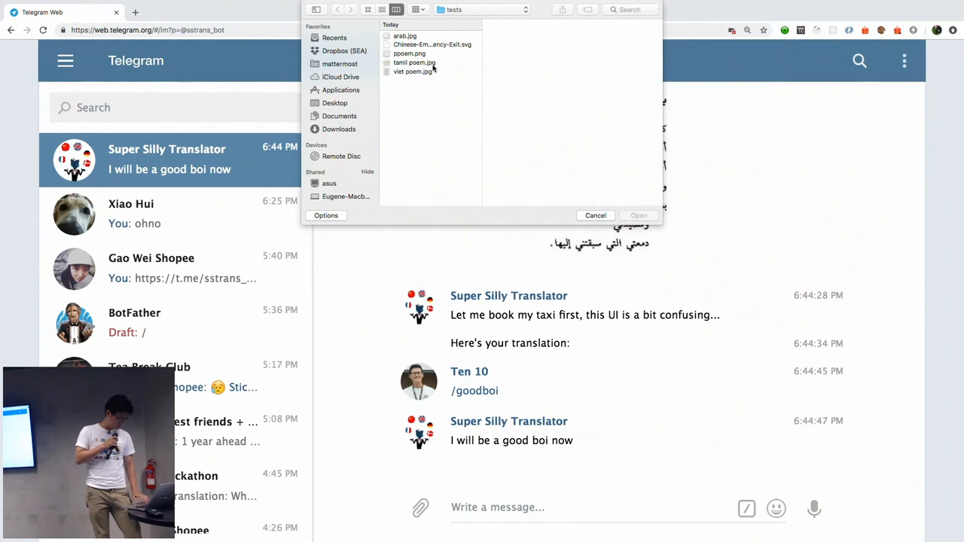
left_click(409, 54)
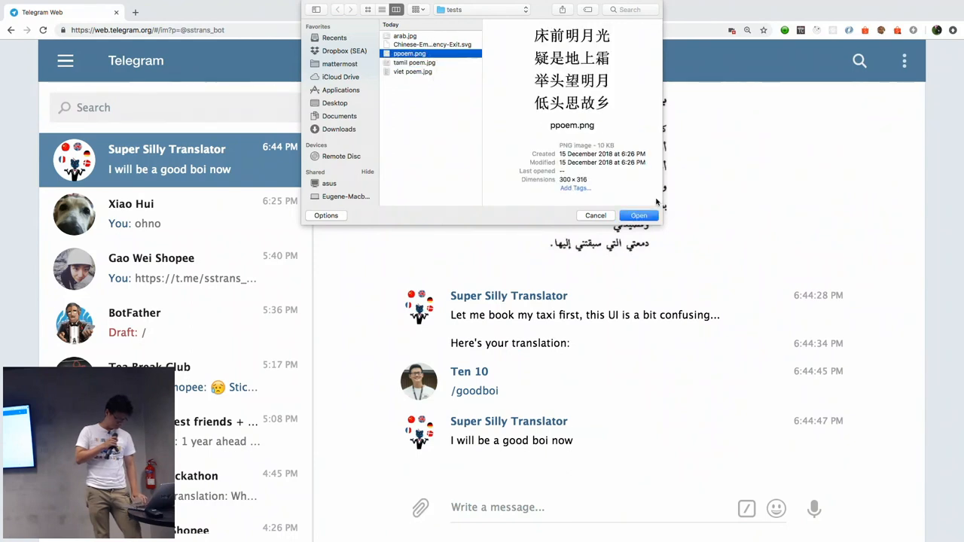
left_click(639, 216)
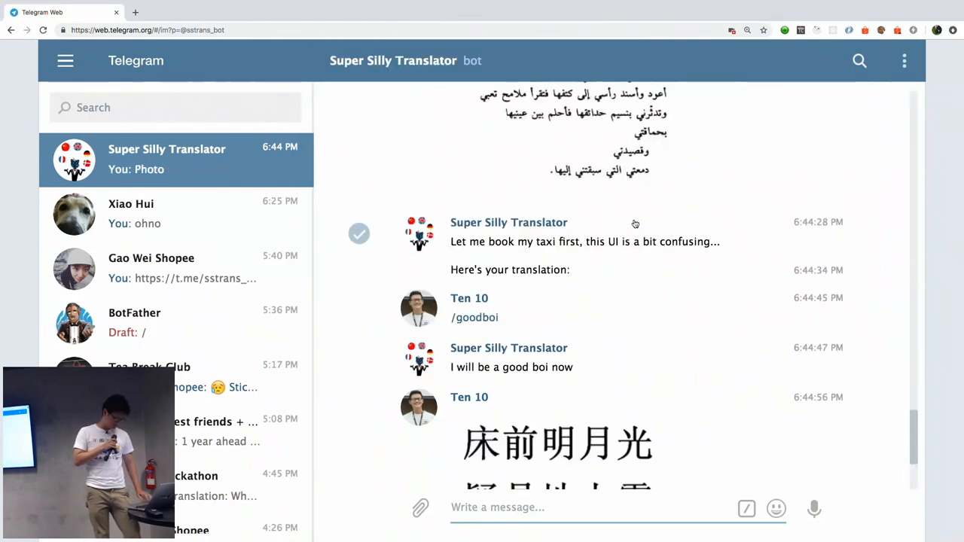
scroll("down", 3)
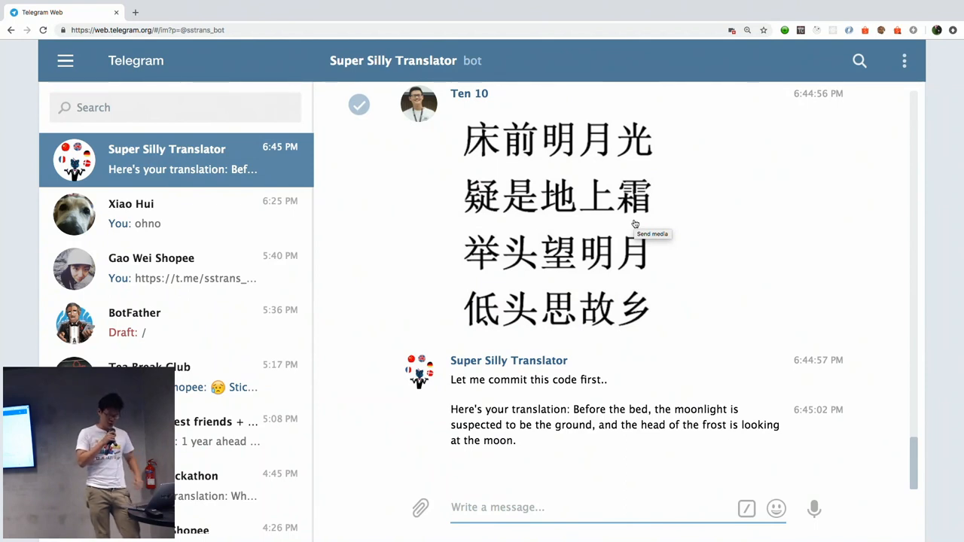
mouse_move(696, 498)
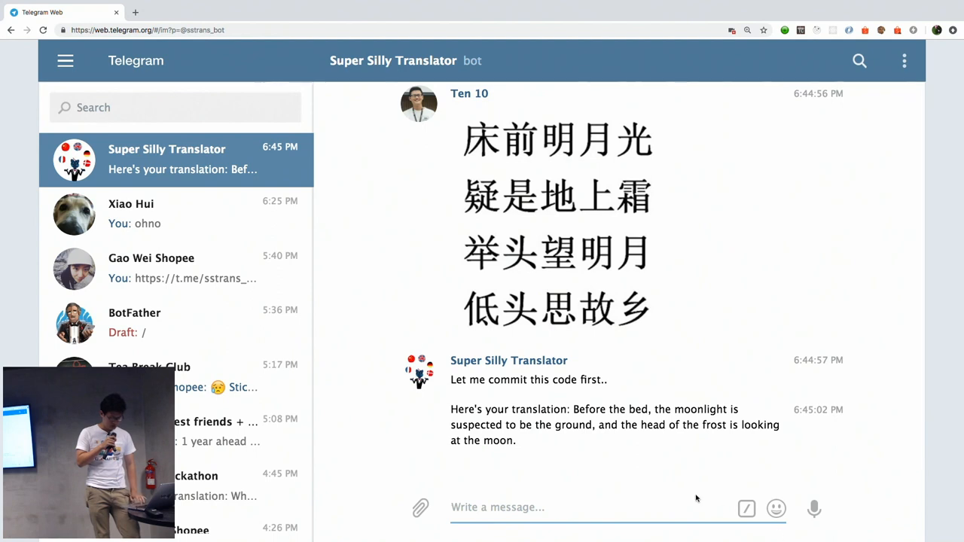
type("/")
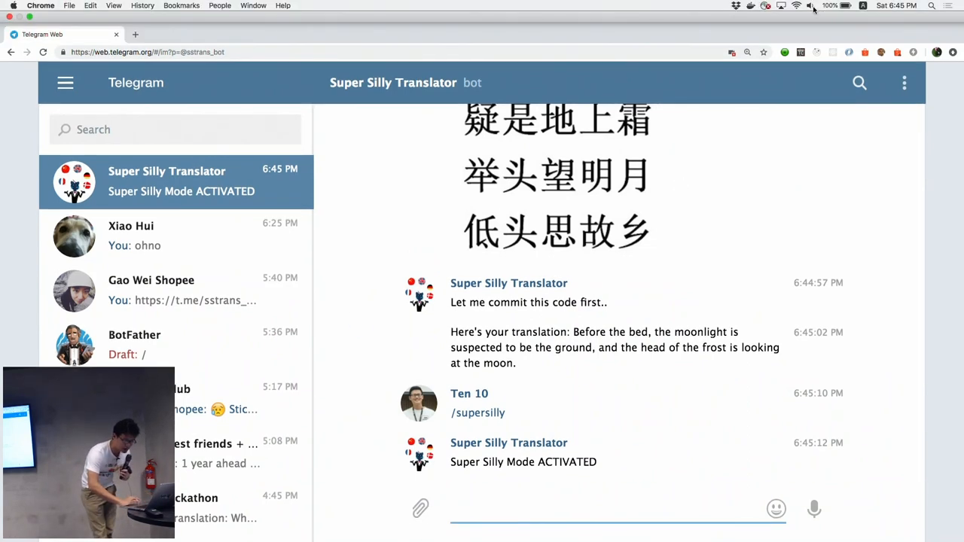
Step: Send 'nihaoma' as a text message to the bot
left_click(864, 6)
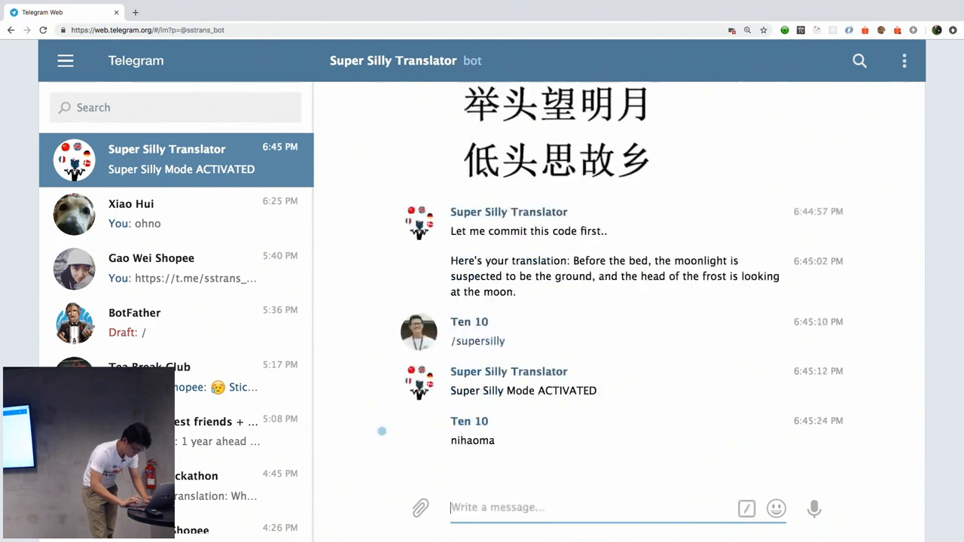
type("n")
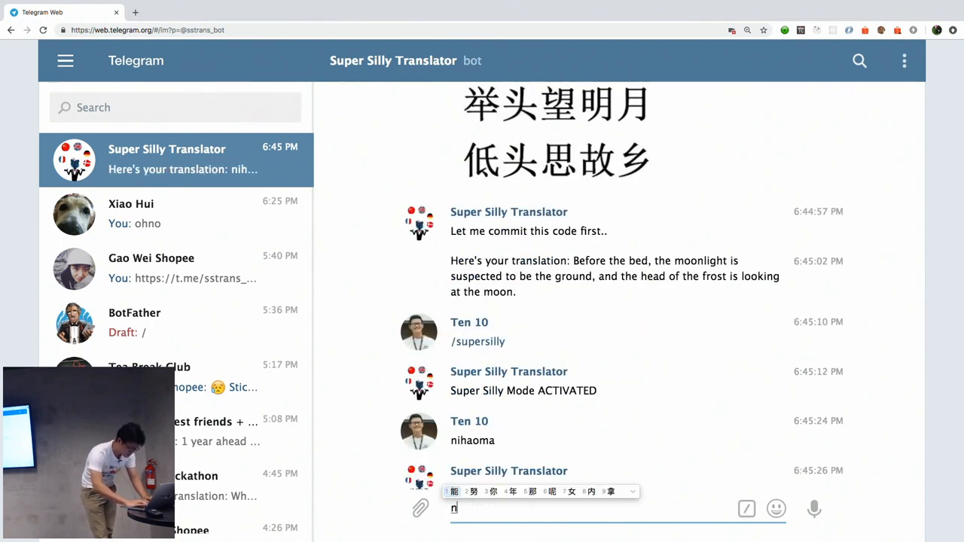
type("i hao ma")
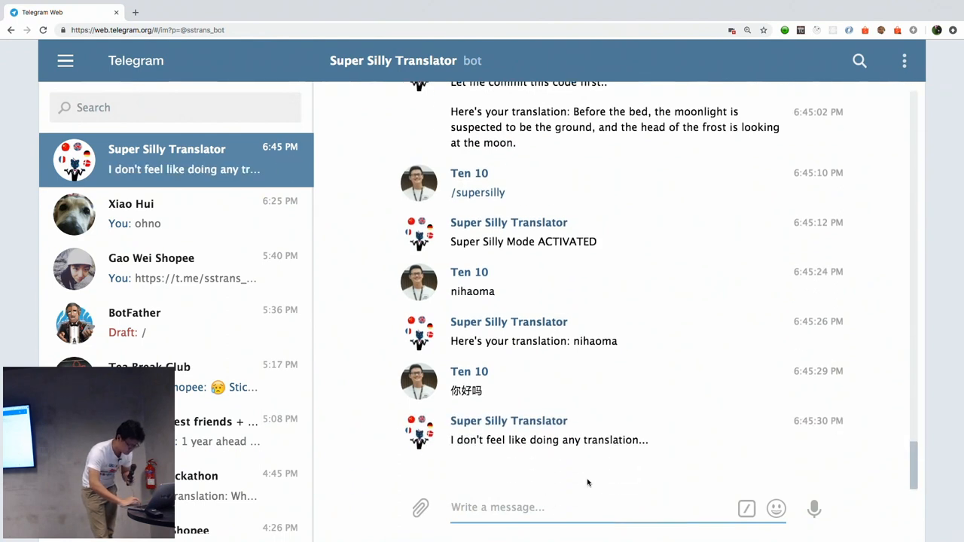
Step: Send 你好吗 to the bot and dismiss the edit-message bar
left_click(467, 390)
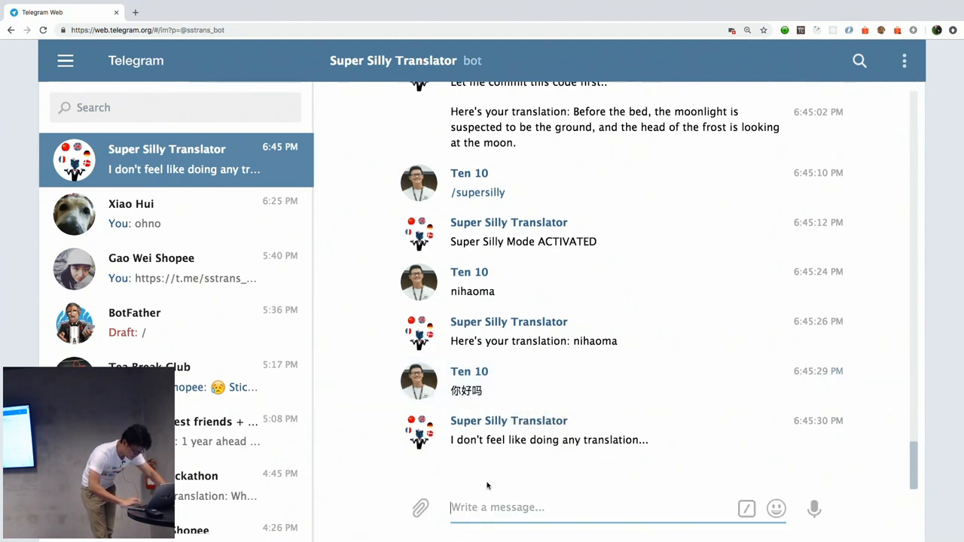
type("ni")
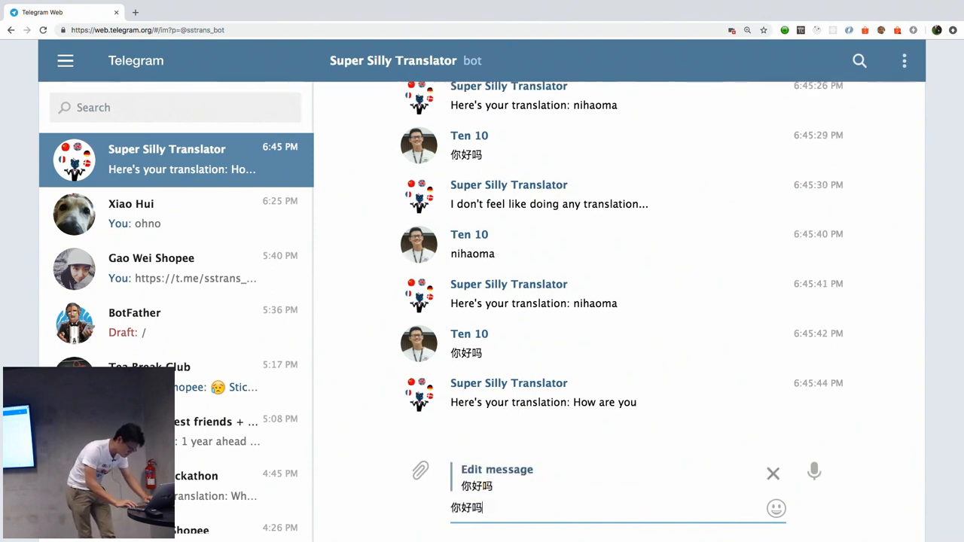
left_click(774, 472)
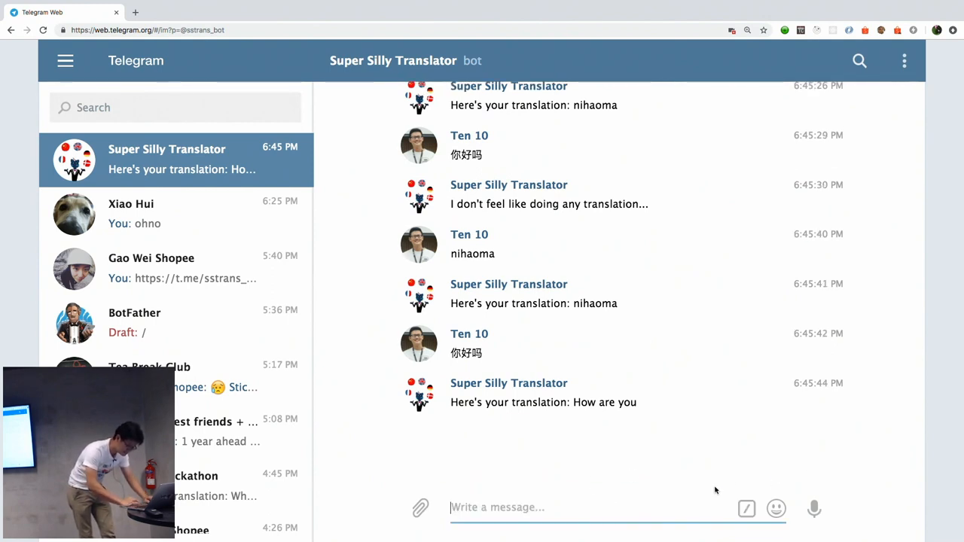